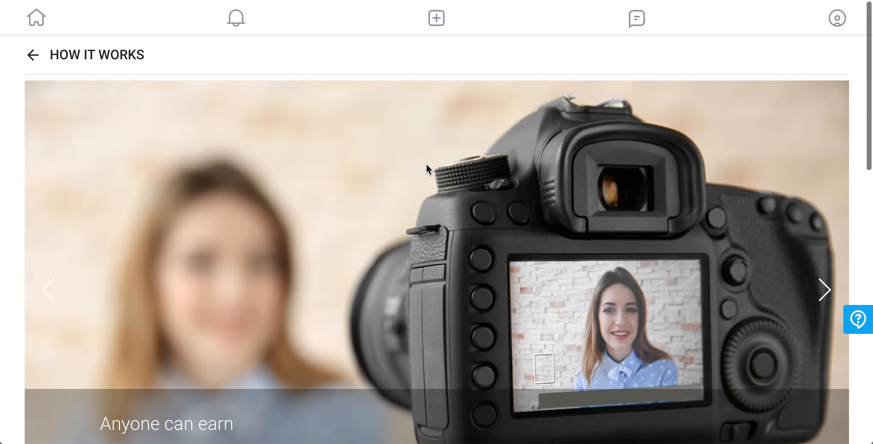
Step: Slide the monthly subscription price up to $17.67 then back down to settle at $9.98, followers left at 10,000
scroll("down", 3)
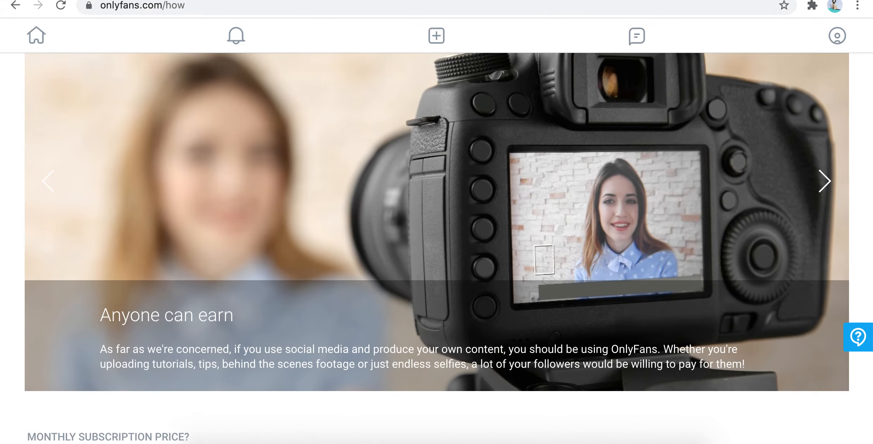
scroll("down", 3)
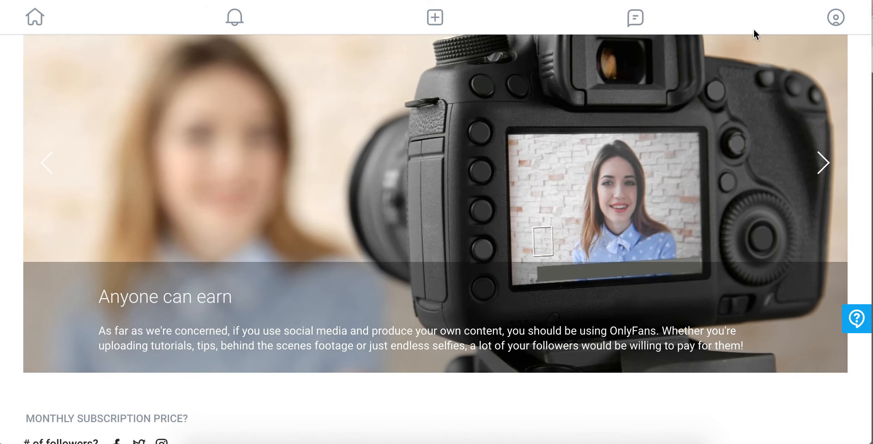
scroll("down", 3)
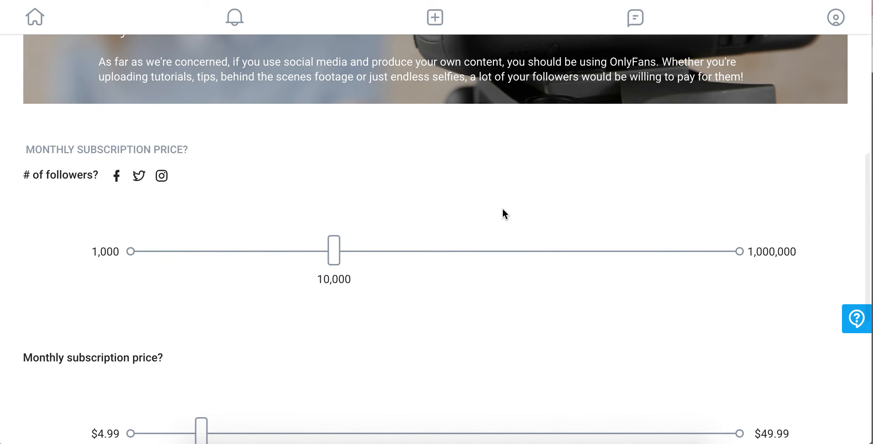
mouse_move(333, 260)
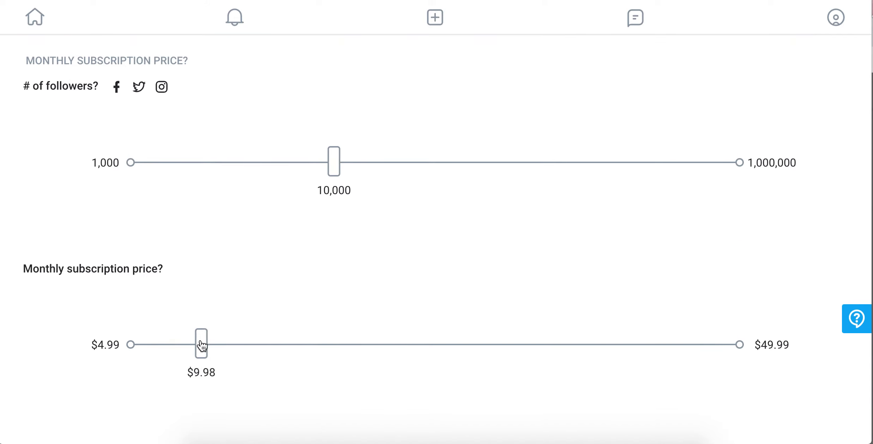
left_click_drag(200, 344, 302, 344)
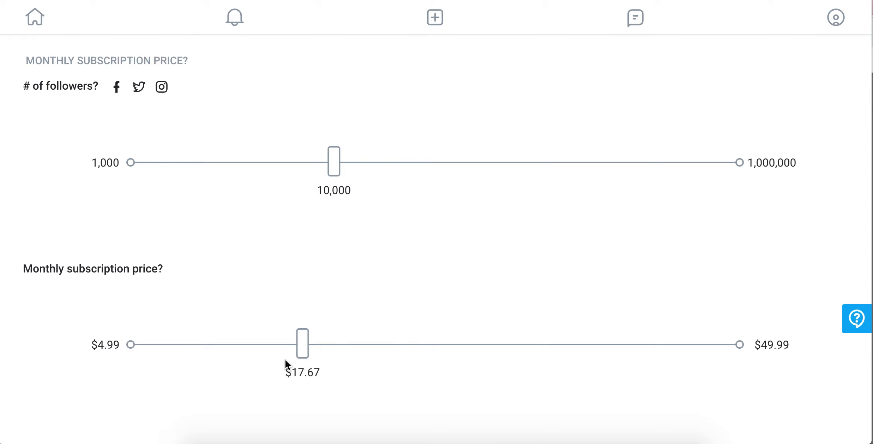
left_click_drag(302, 343, 230, 343)
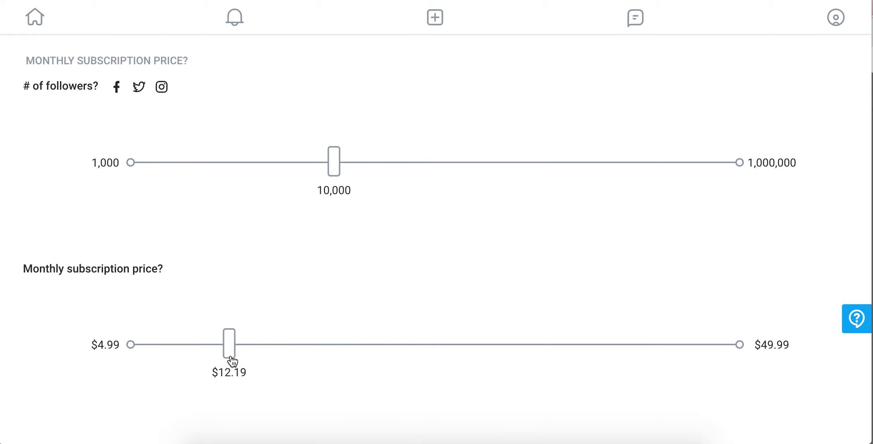
left_click_drag(228, 344, 215, 344)
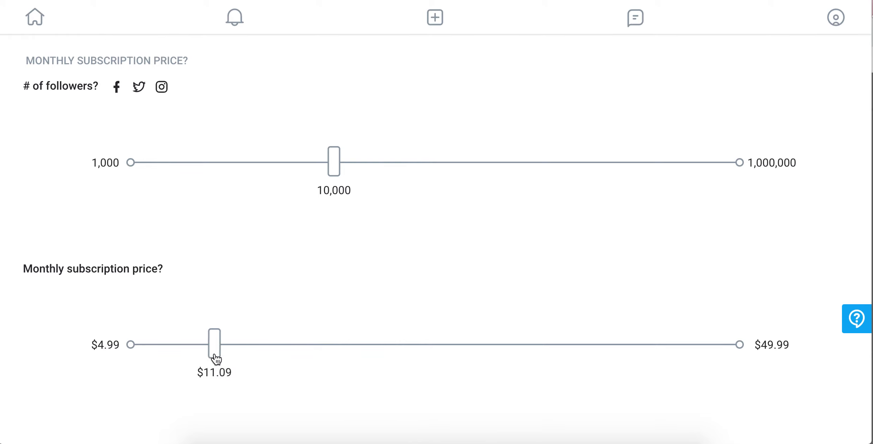
left_click_drag(214, 343, 204, 343)
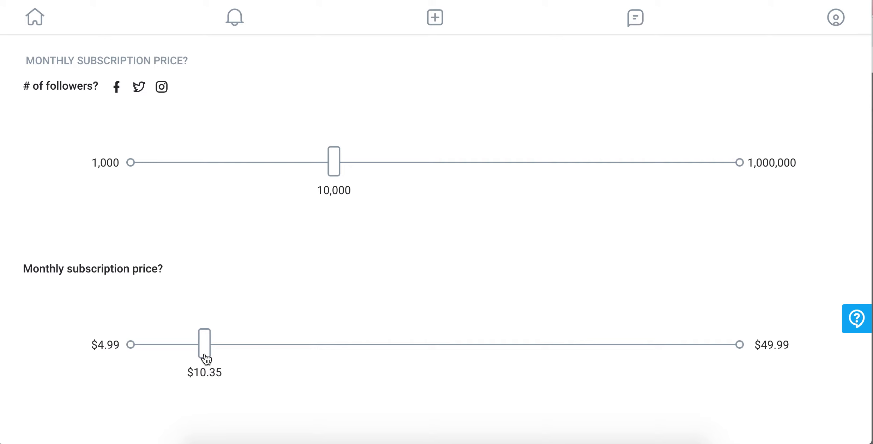
left_click_drag(204, 343, 199, 344)
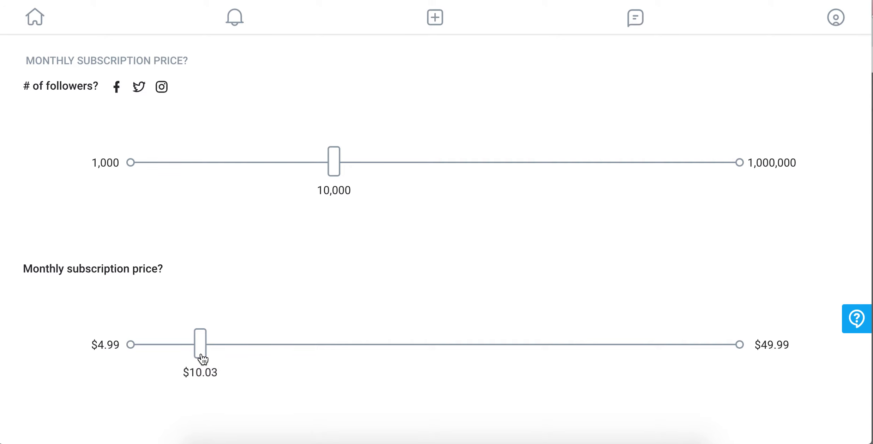
left_click_drag(201, 344, 200, 344)
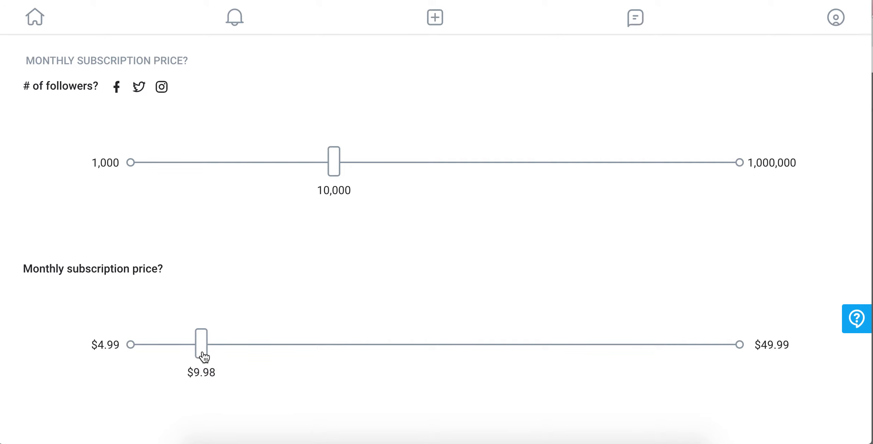
mouse_move(234, 374)
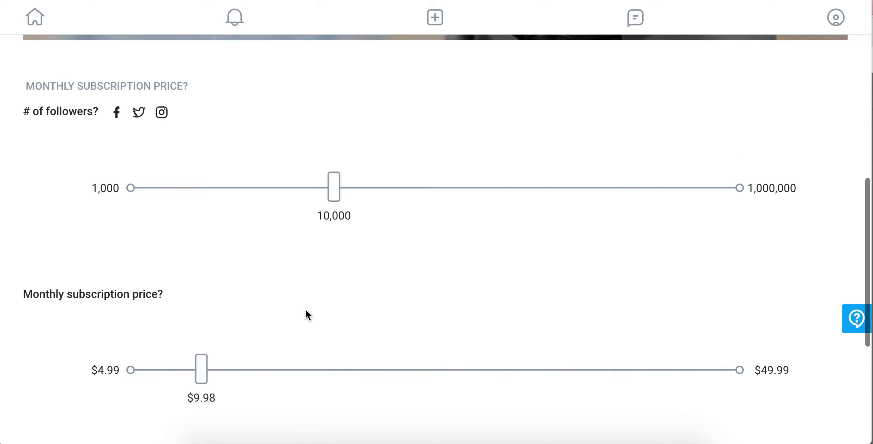
mouse_move(337, 197)
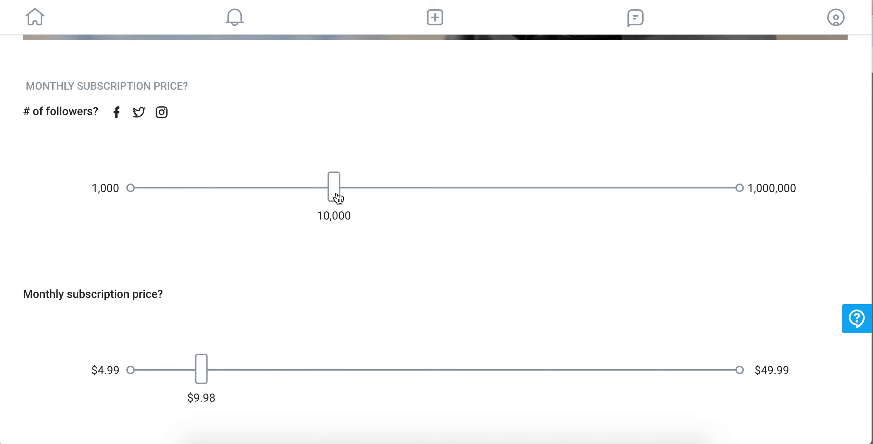
Step: Scroll below the sliders to reveal the 'You could earn' estimate of $998–$4,990 per month
scroll("down", 3)
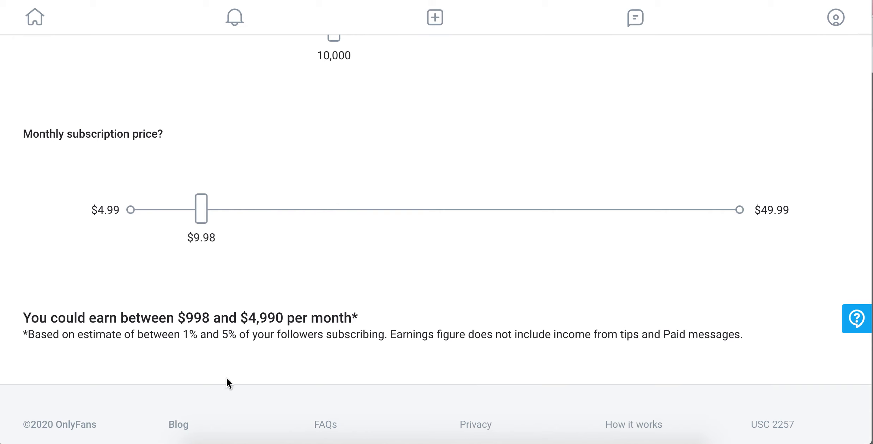
mouse_move(188, 337)
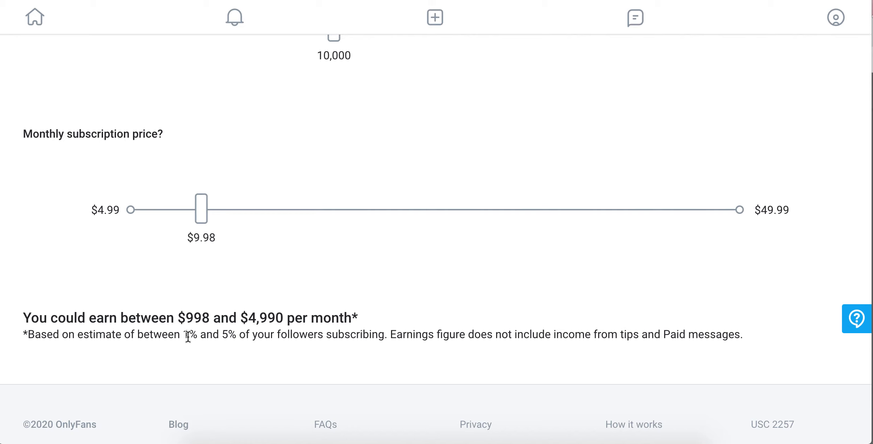
mouse_move(217, 219)
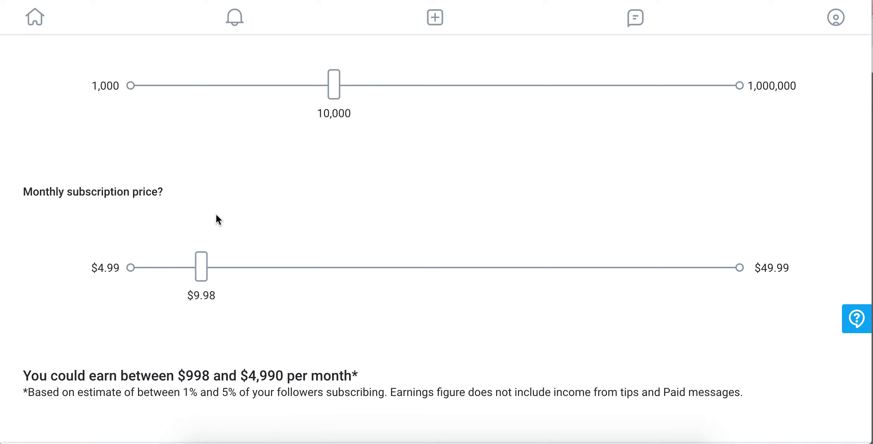
mouse_move(721, 396)
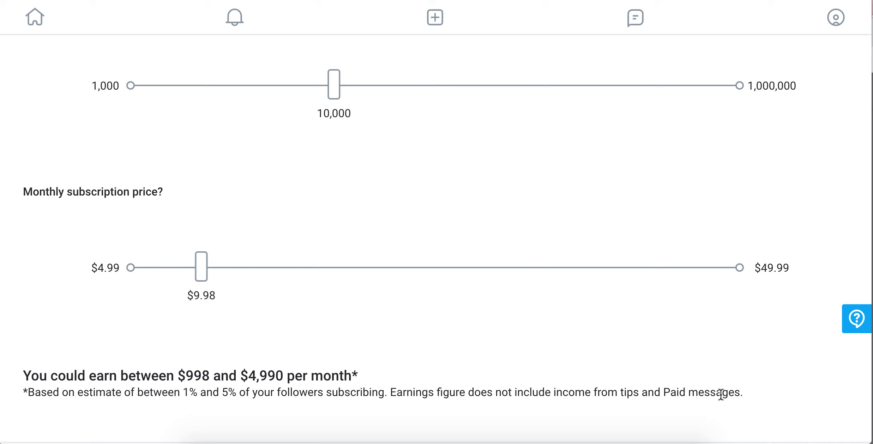